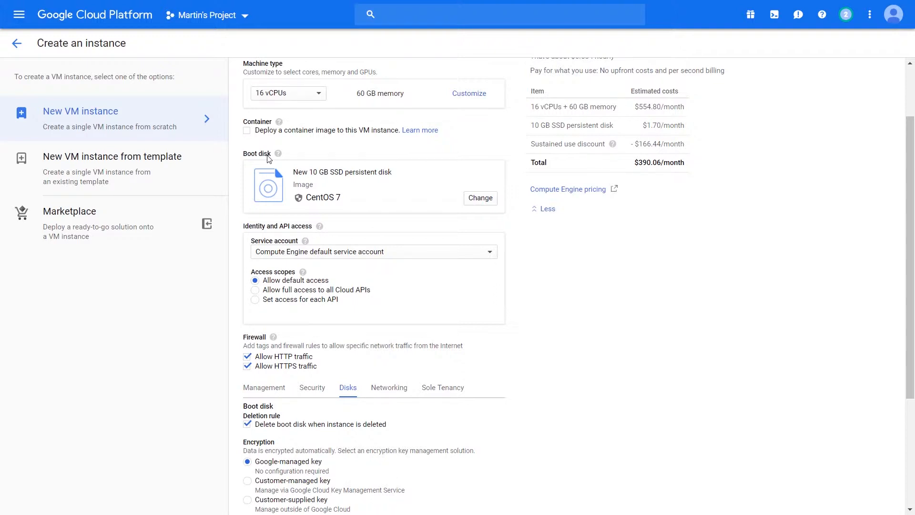
Step: Try customer-supplied and customer-managed encryption keys, then keep the Google-managed key
{"action": "scroll", "scroll_direction": "down", "scroll_amount": 3}
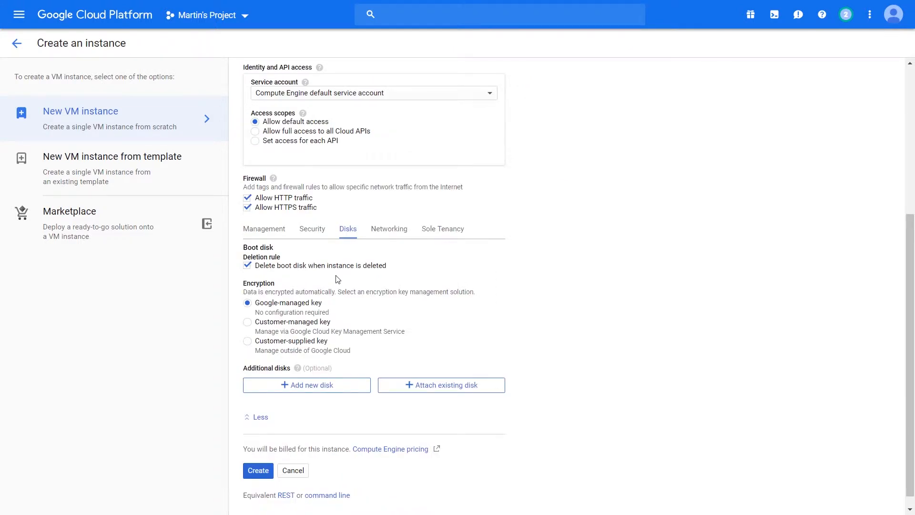
{"action": "mouse_move", "coordinate": [367, 322]}
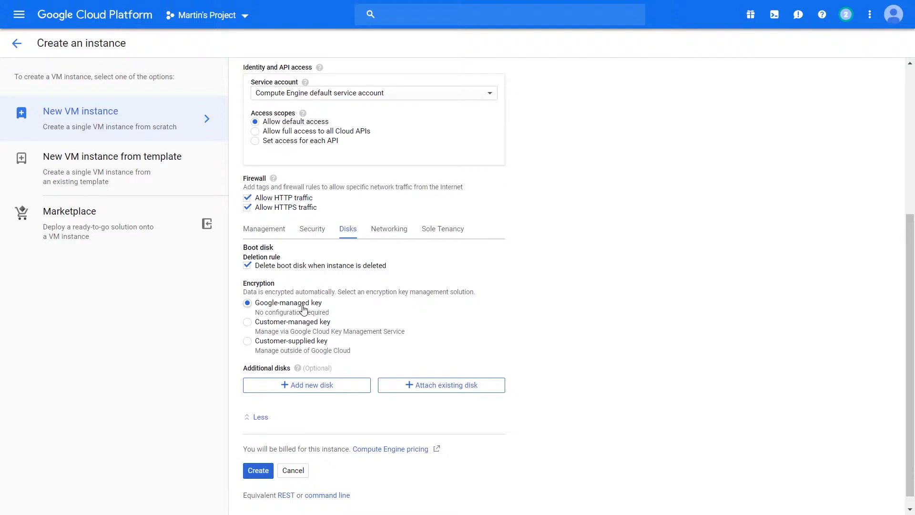
{"action": "left_click", "coordinate": [248, 341]}
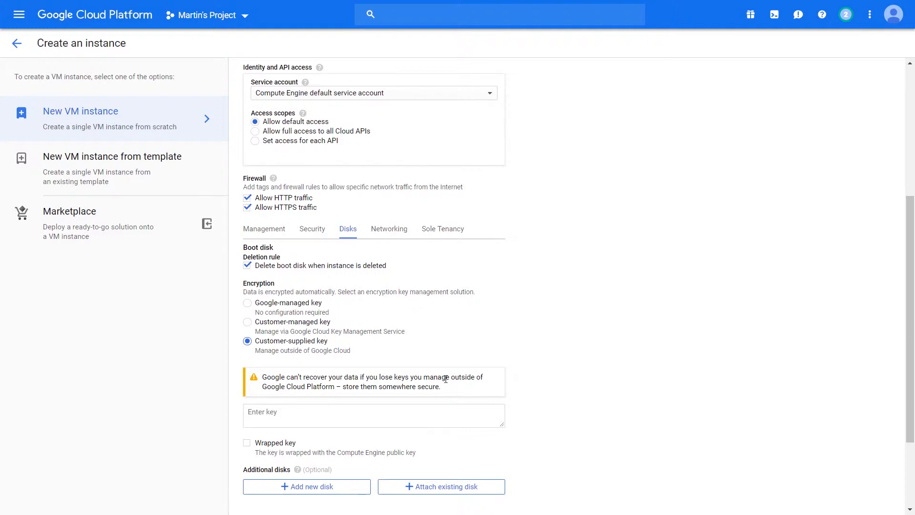
{"action": "left_click", "coordinate": [248, 321]}
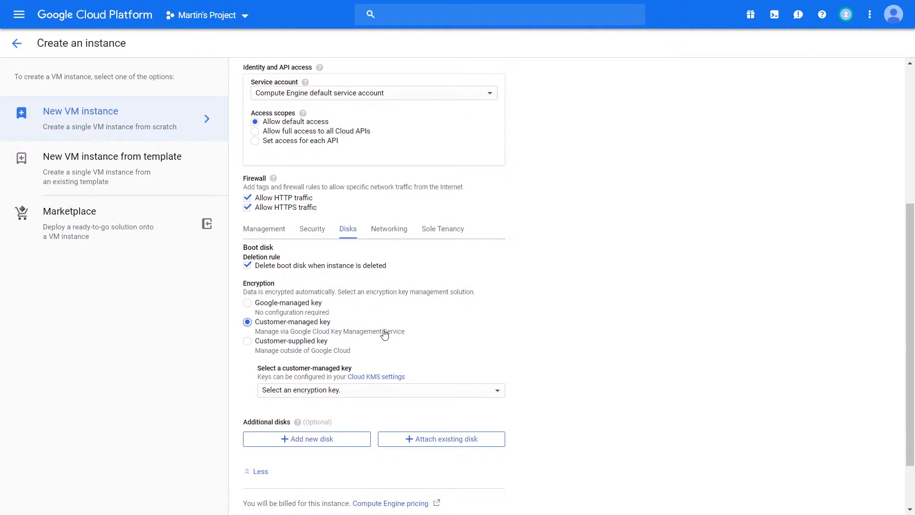
{"action": "mouse_move", "coordinate": [305, 308]}
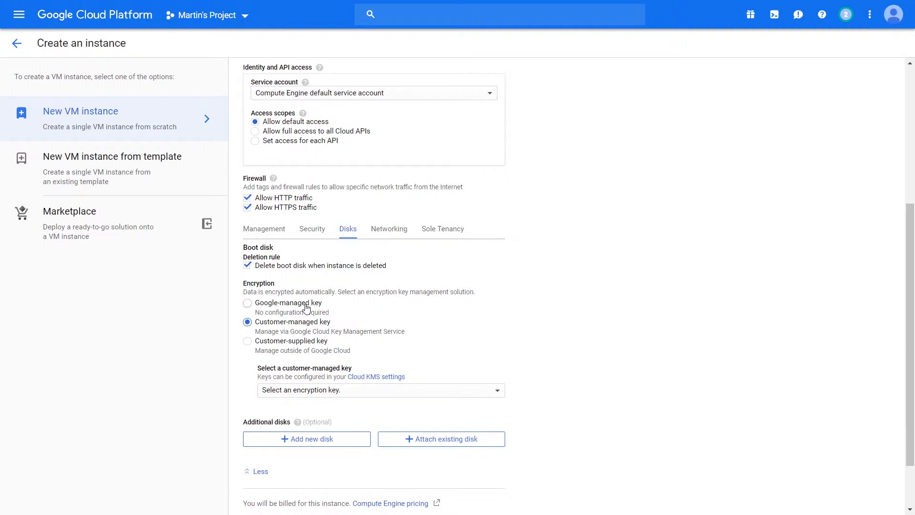
{"action": "left_click", "coordinate": [248, 303]}
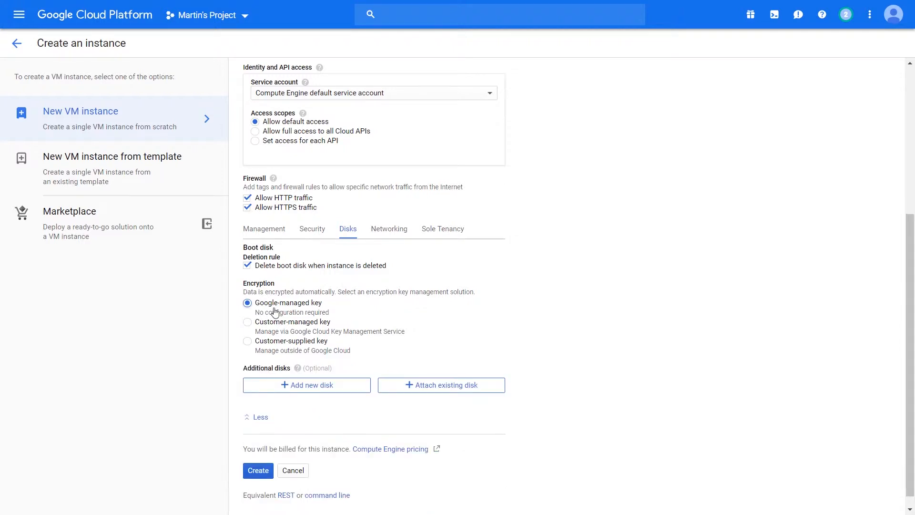
{"action": "mouse_move", "coordinate": [315, 391]}
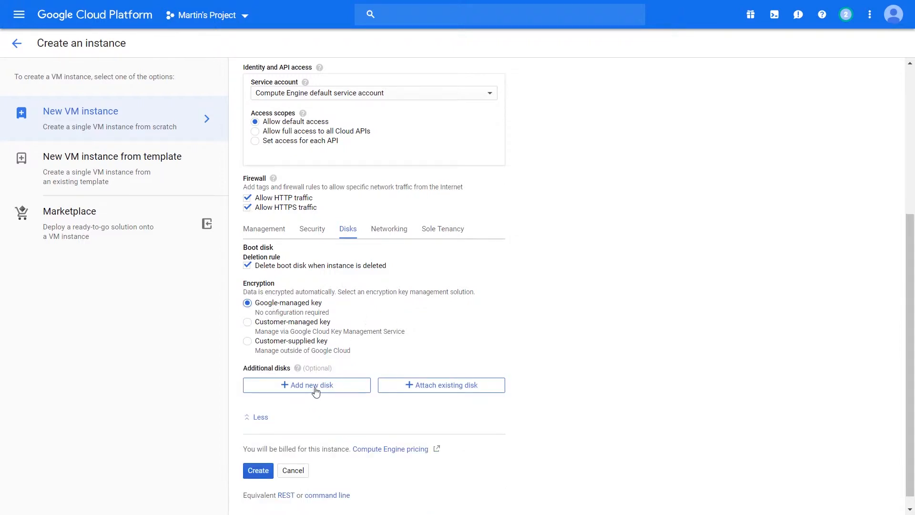
Step: Add a new additional disk as a local SSD scratch disk using the NVMe interface
{"action": "left_click", "coordinate": [306, 384]}
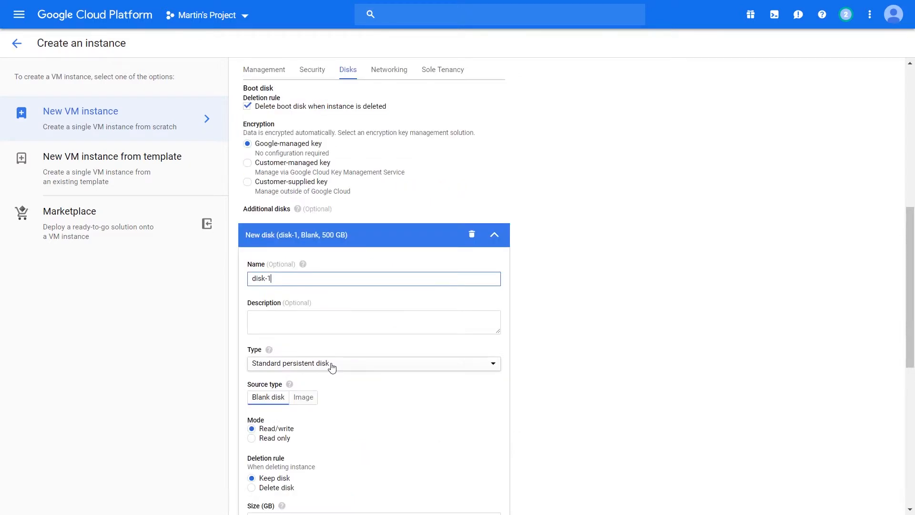
{"action": "left_click", "coordinate": [374, 363]}
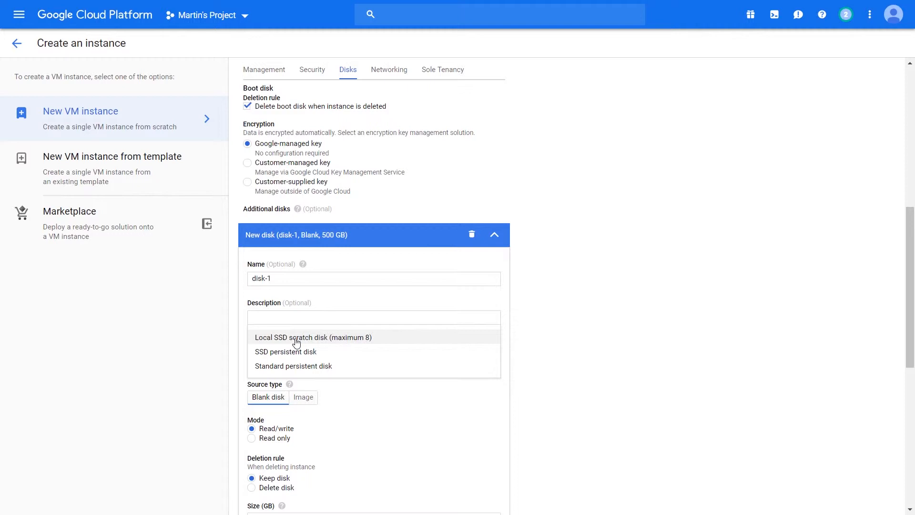
{"action": "mouse_move", "coordinate": [285, 351]}
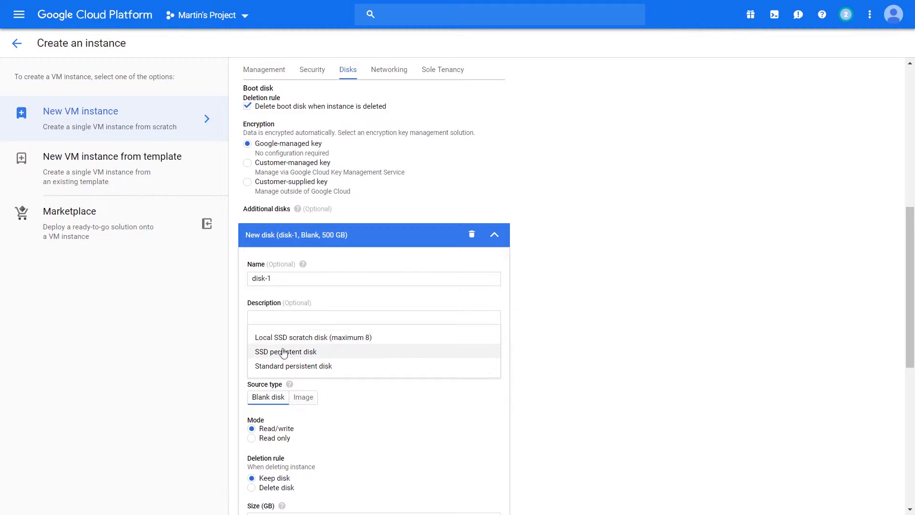
{"action": "mouse_move", "coordinate": [302, 359]}
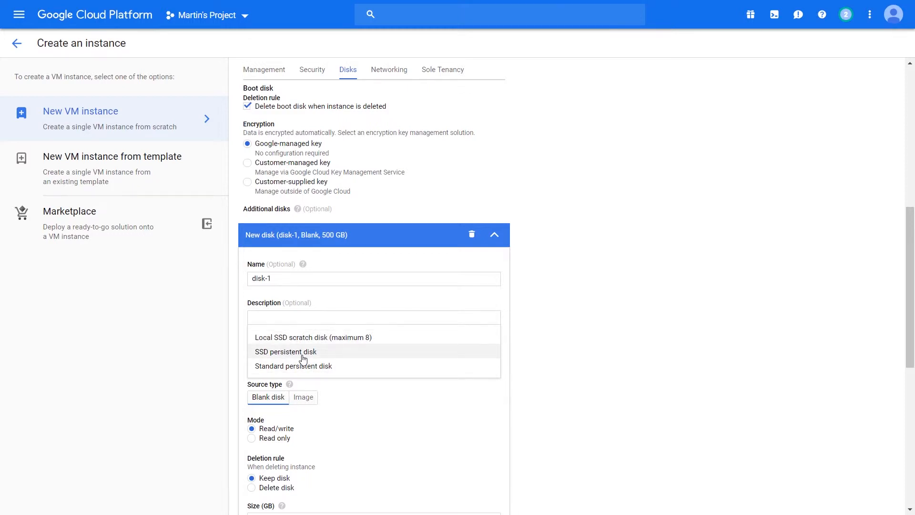
{"action": "left_click", "coordinate": [313, 337]}
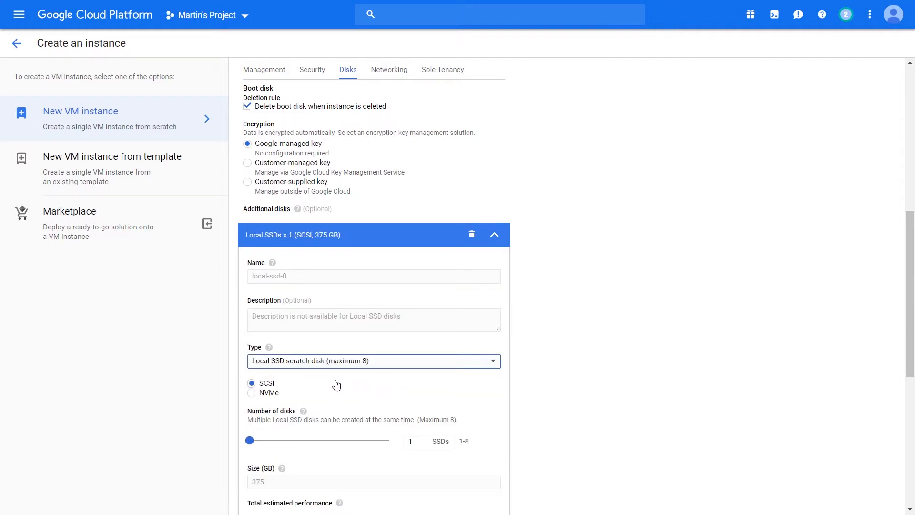
{"action": "left_click", "coordinate": [250, 391]}
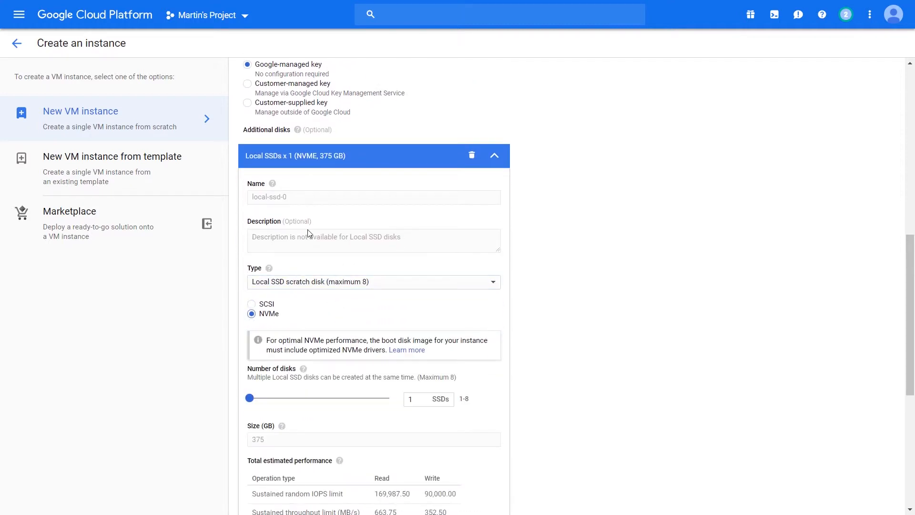
{"action": "left_click", "coordinate": [373, 281]}
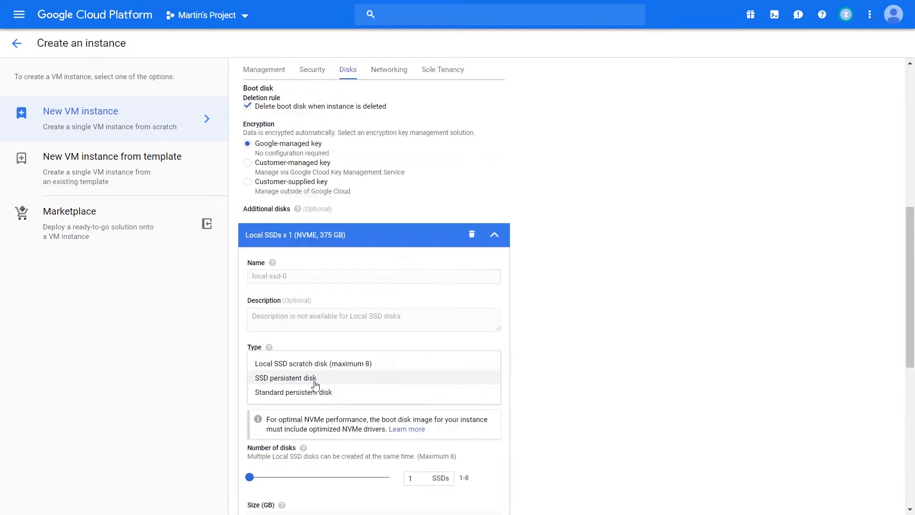
Step: Adjust the additional disk type and enter the new disk size
{"action": "left_click", "coordinate": [293, 391]}
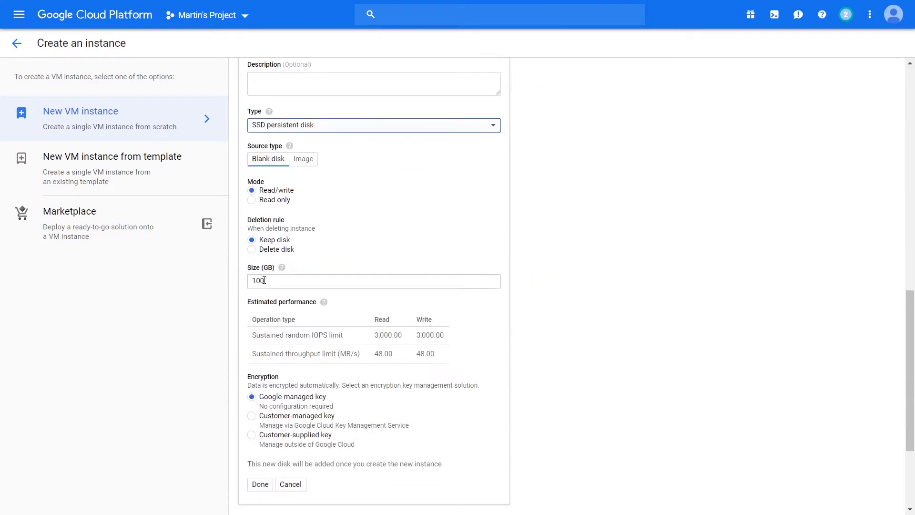
{"action": "type", "text": "37"}
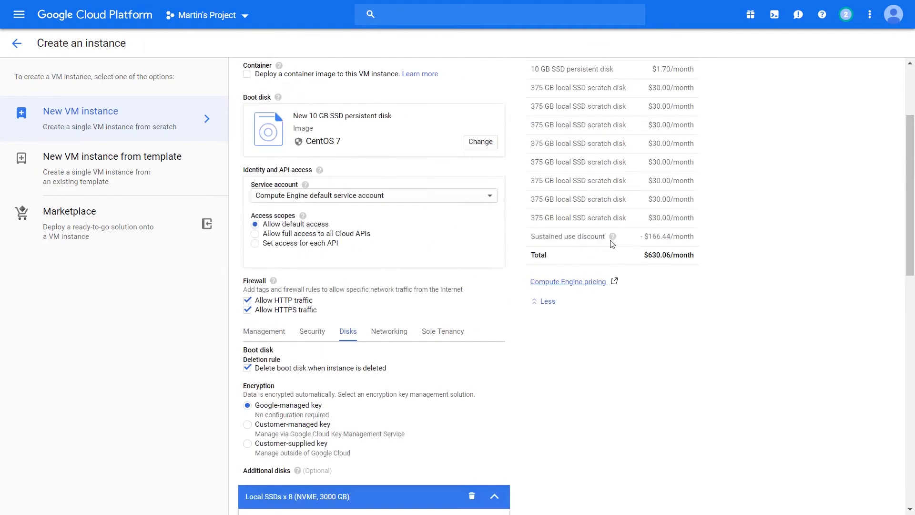
Step: Confirm the additional disk with Done so the monthly estimate updates to $430.06
{"action": "scroll", "scroll_direction": "down", "scroll_amount": 3}
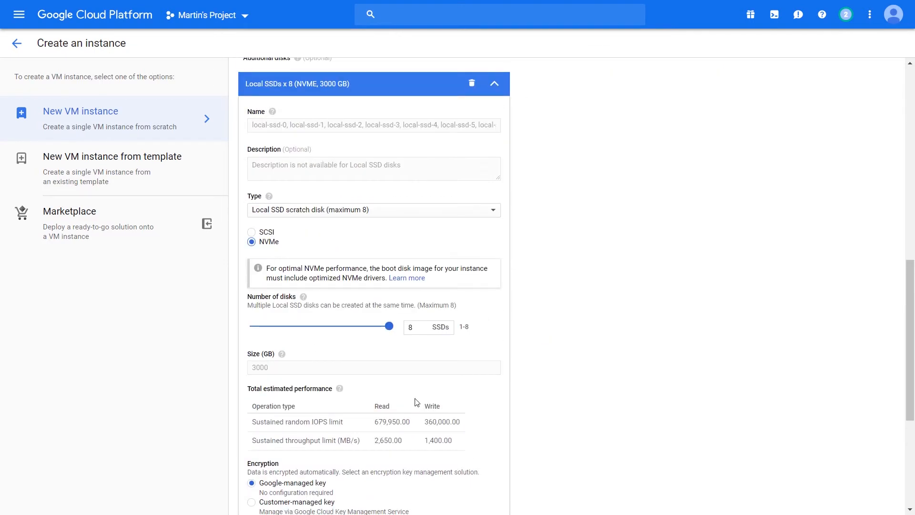
{"action": "scroll", "scroll_direction": "down", "scroll_amount": 3}
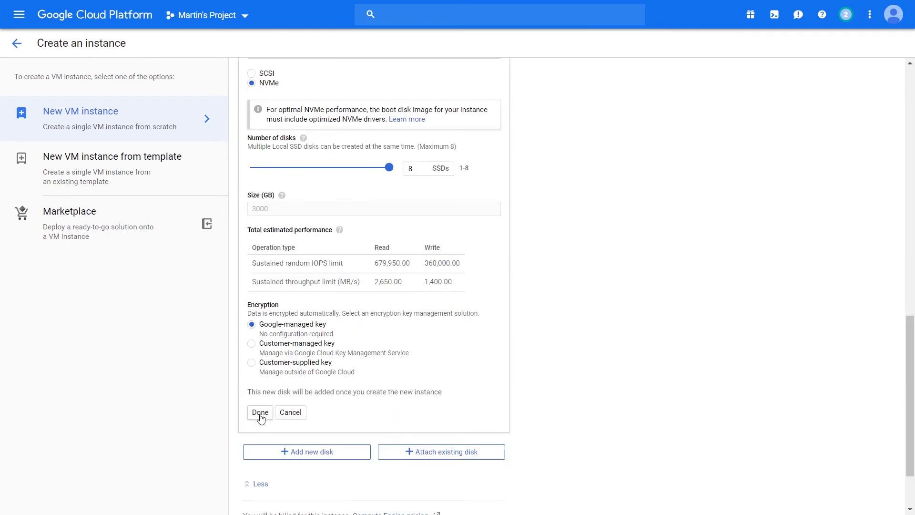
{"action": "left_click", "coordinate": [259, 412]}
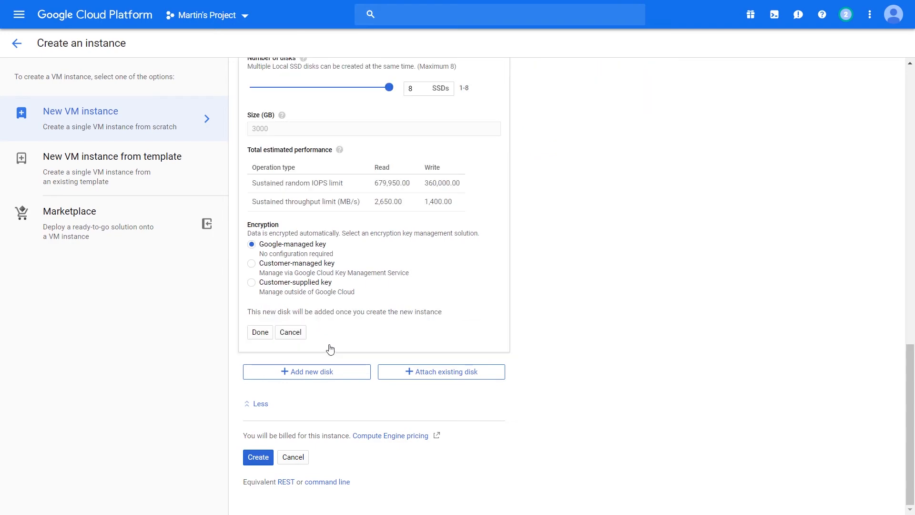
{"action": "left_click", "coordinate": [260, 332]}
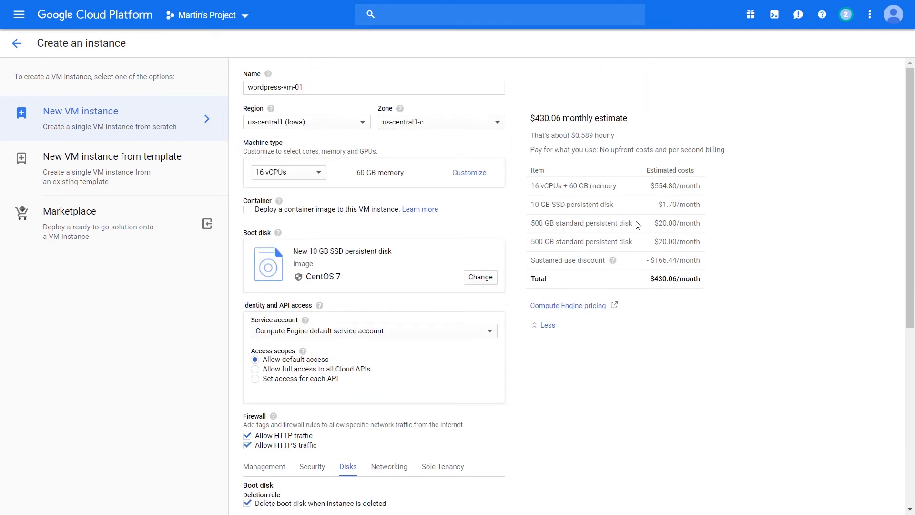